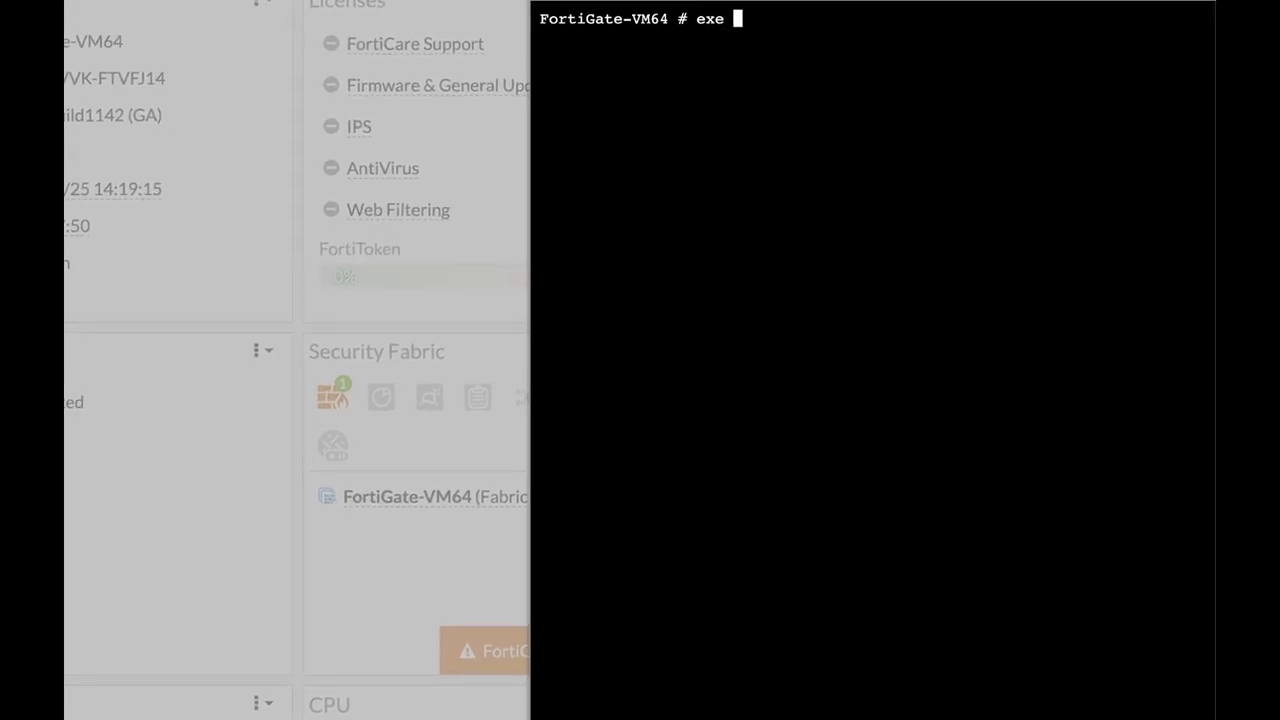
List the log filter categories, then set the log filter to category 1 (event)
type("log filter")
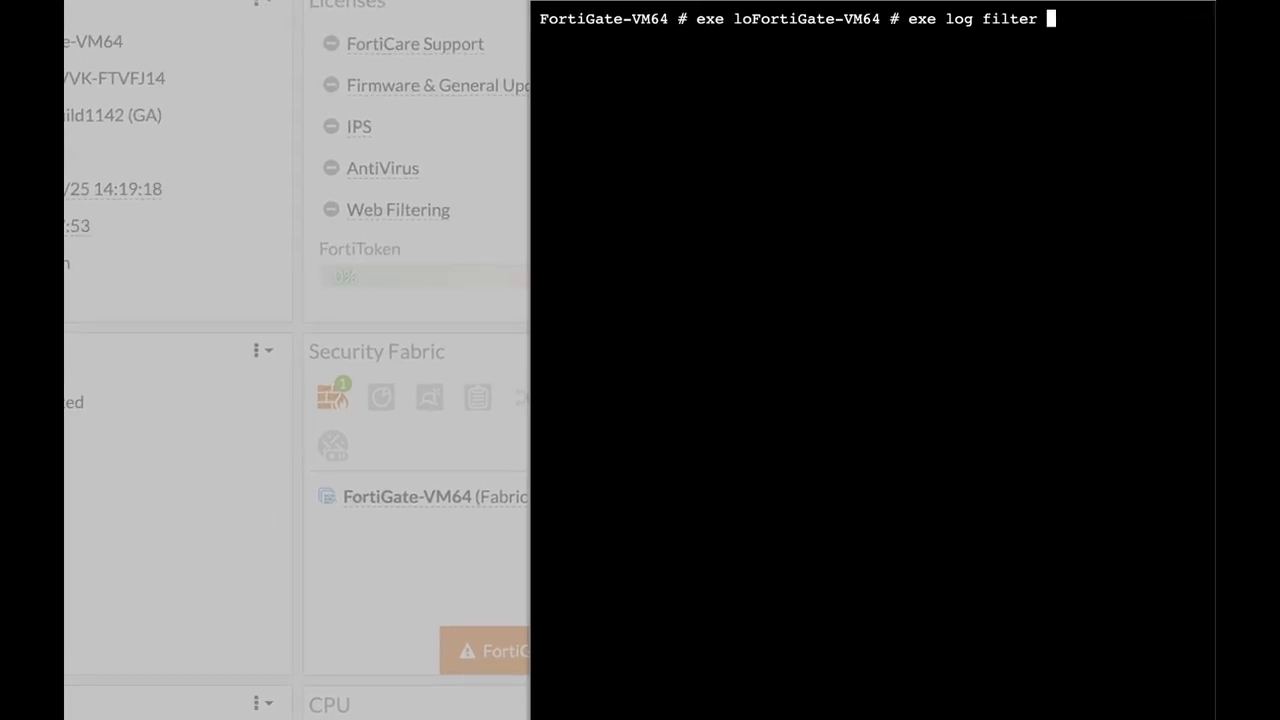
type("category")
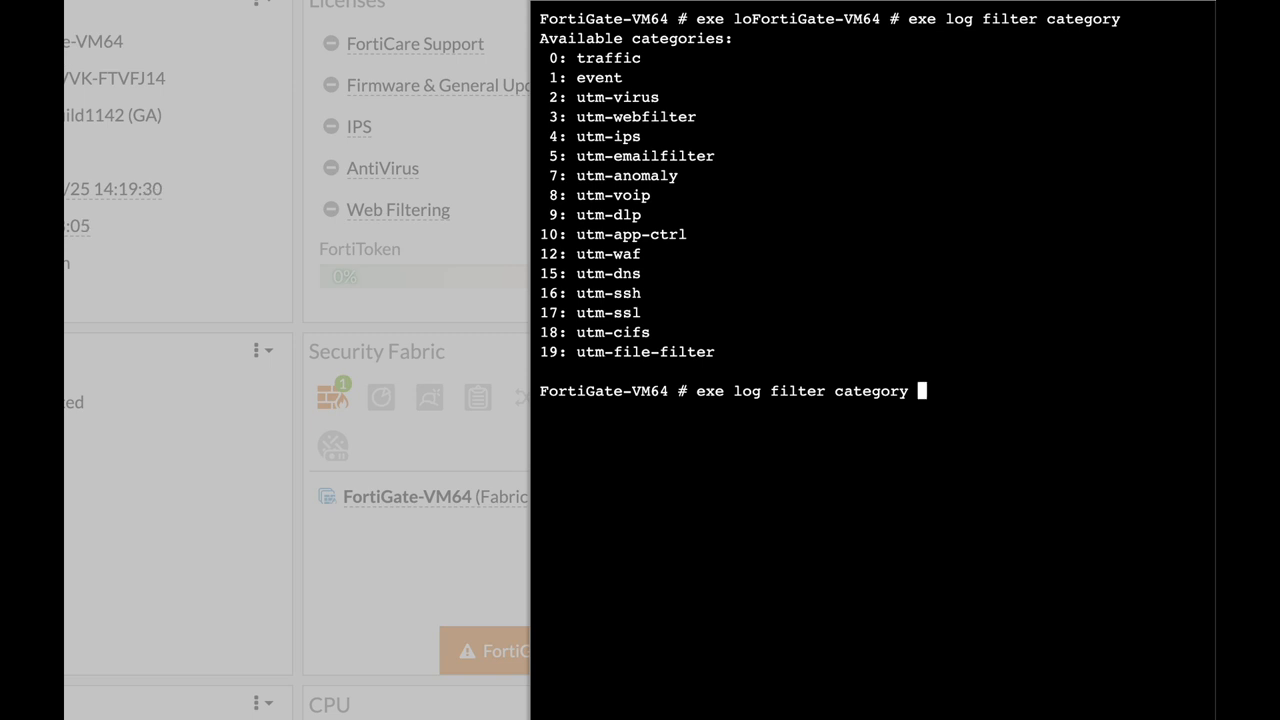
type("1")
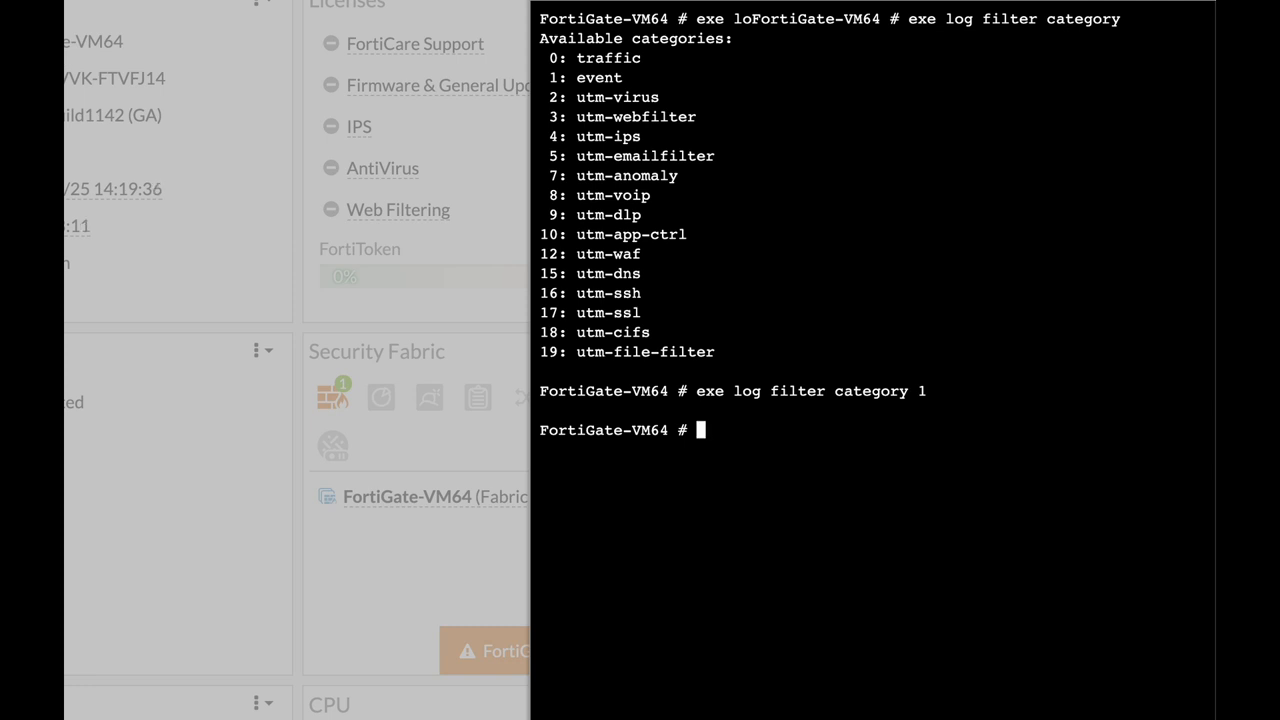
Run 'exe log display' to show the filtered event logs (237 found, entries through 20)
type("exe log")
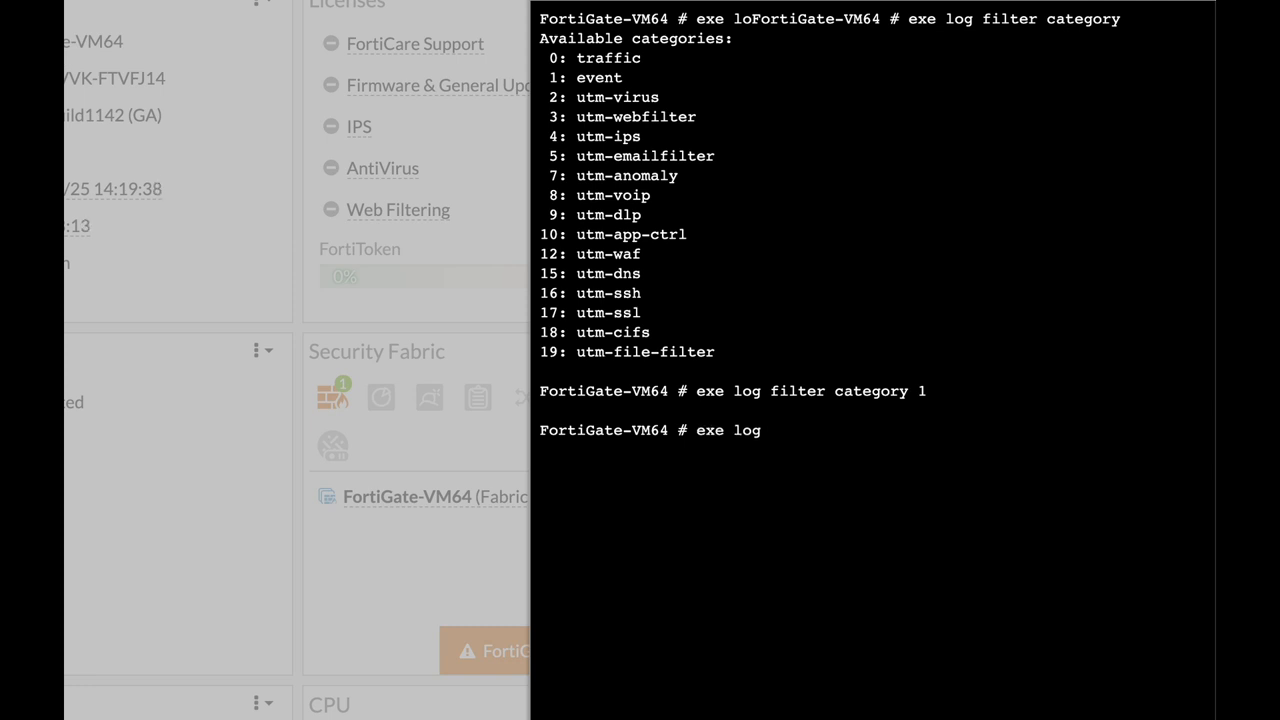
type("display")
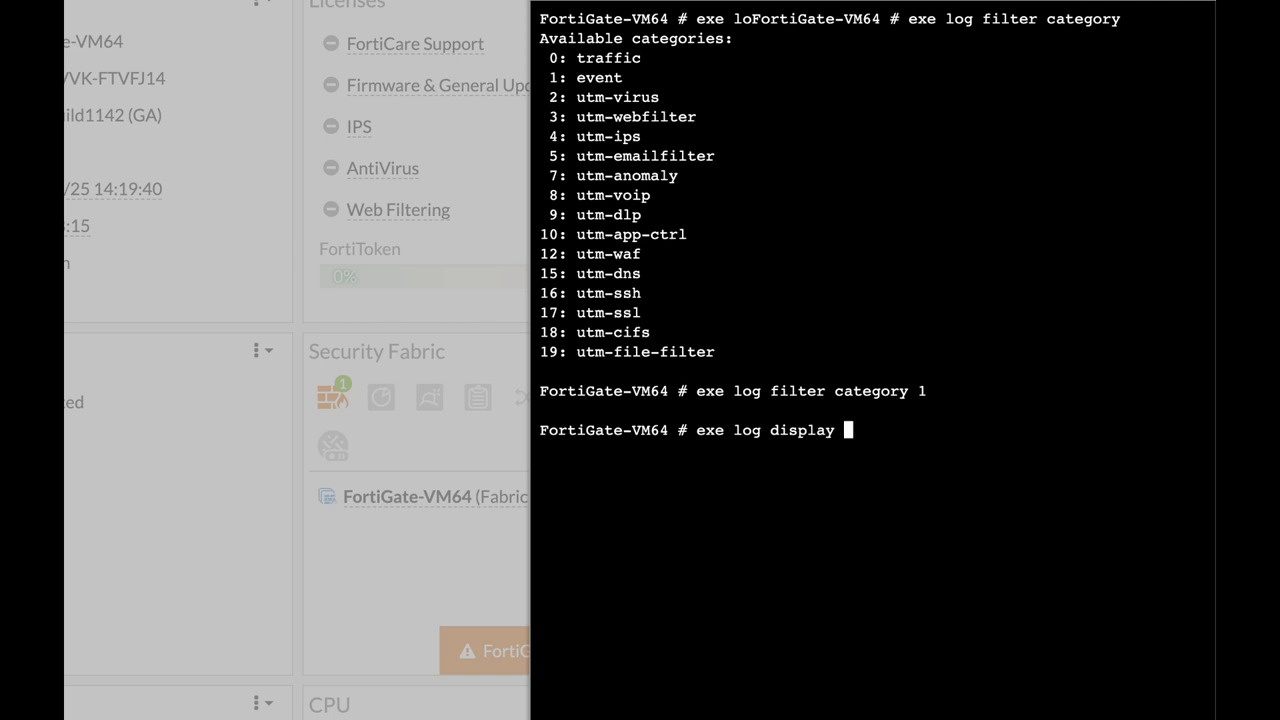
key("enter")
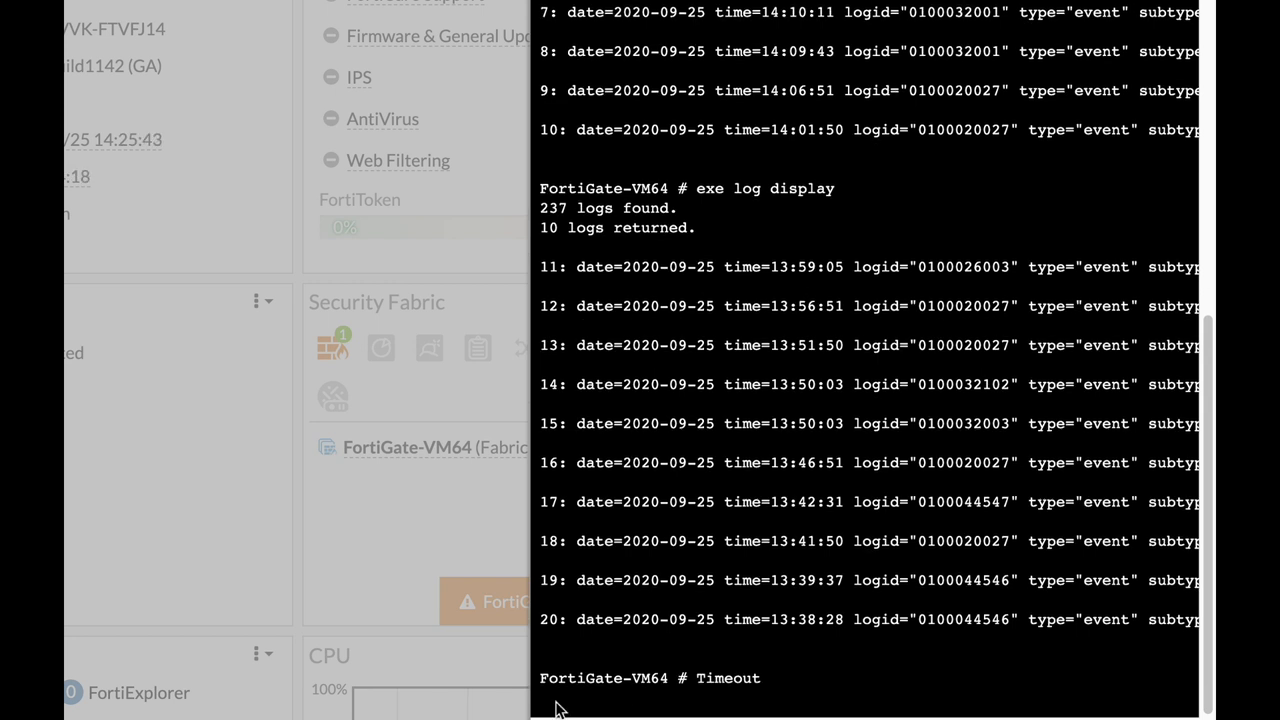
mouse_move(584, 220)
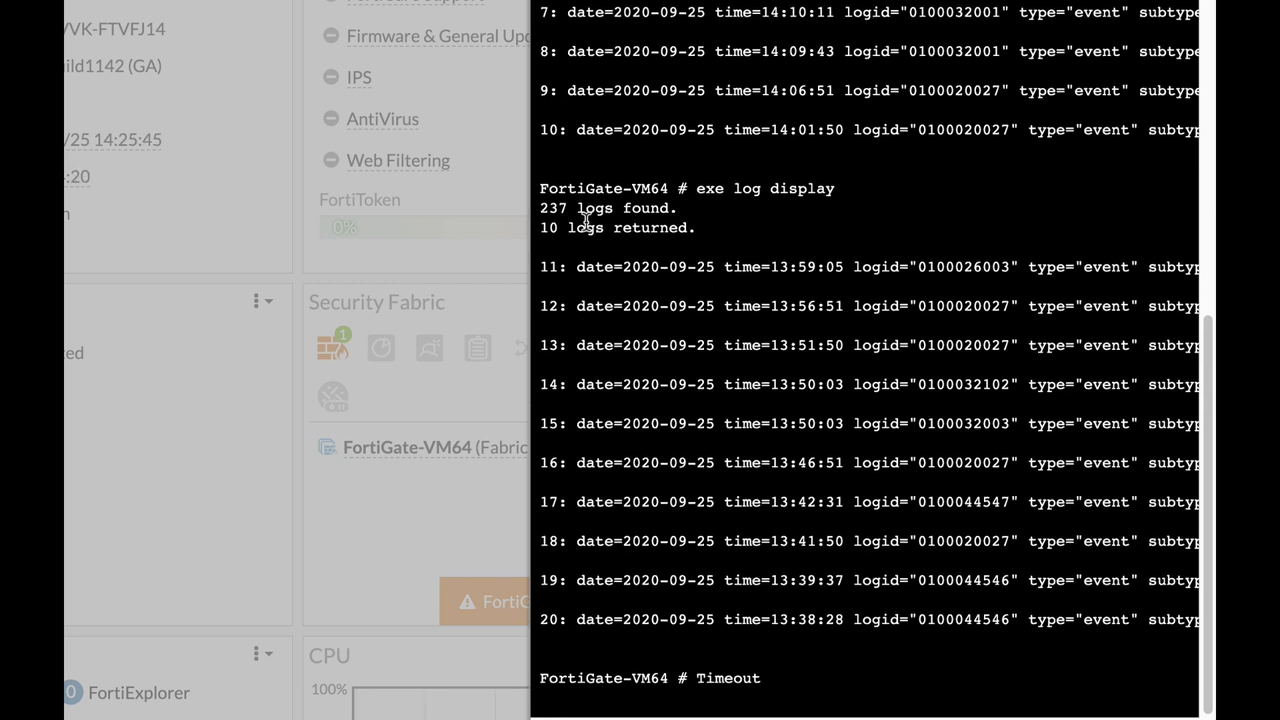